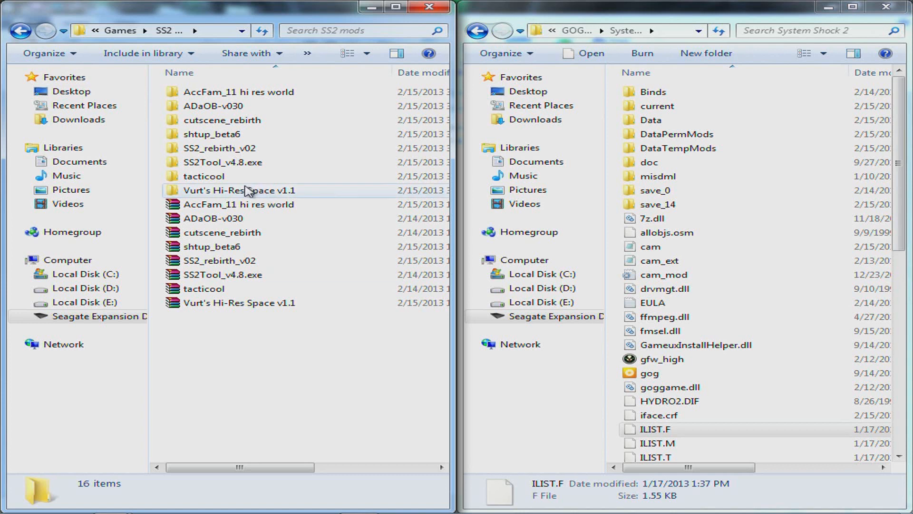
mouse_move(247, 191)
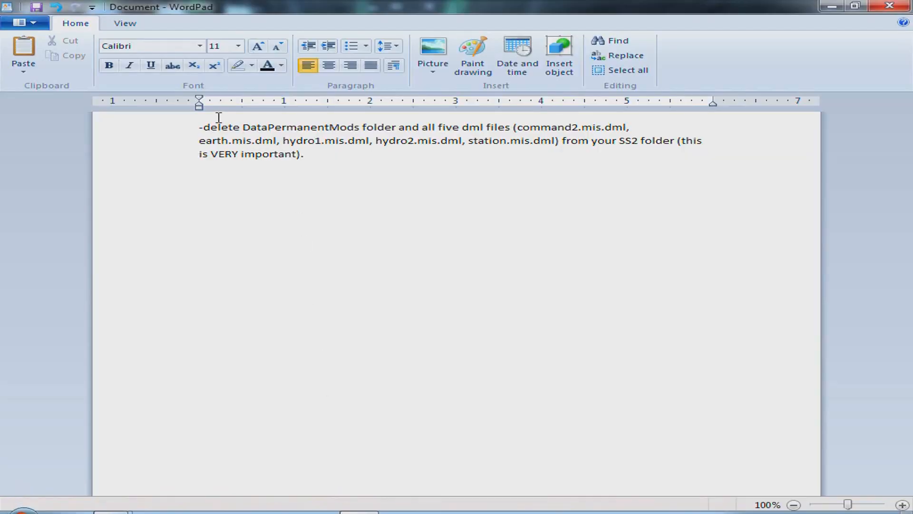
mouse_move(317, 127)
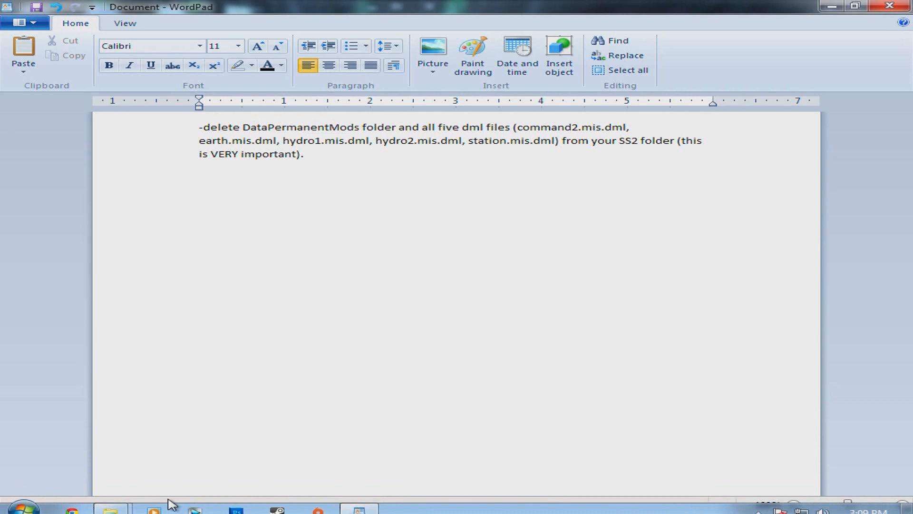
Bring the System Shock 2 and SS2 mods folder windows back in front of WordPad.
left_click(109, 512)
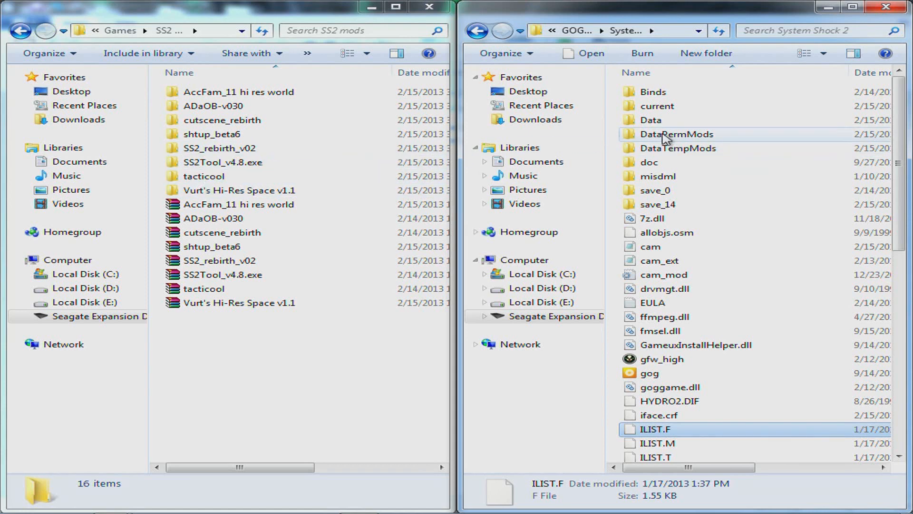
mouse_move(651, 120)
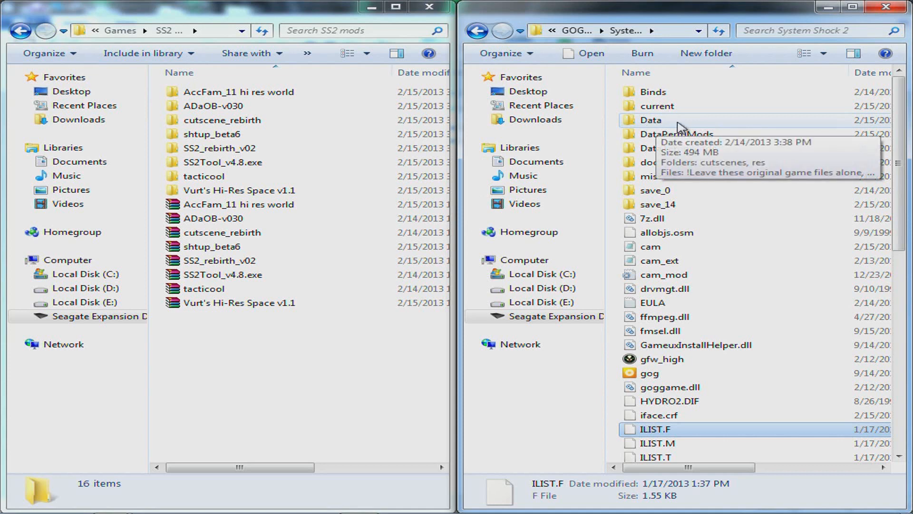
mouse_move(680, 133)
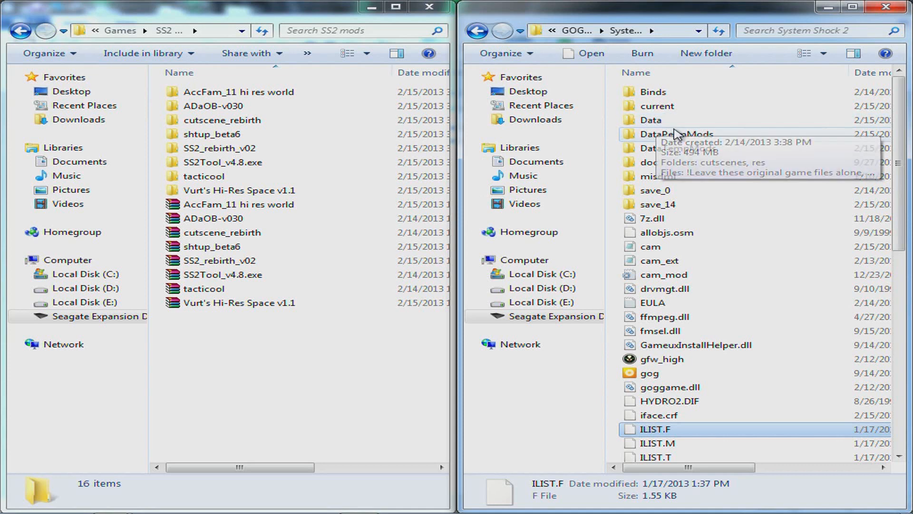
mouse_move(689, 134)
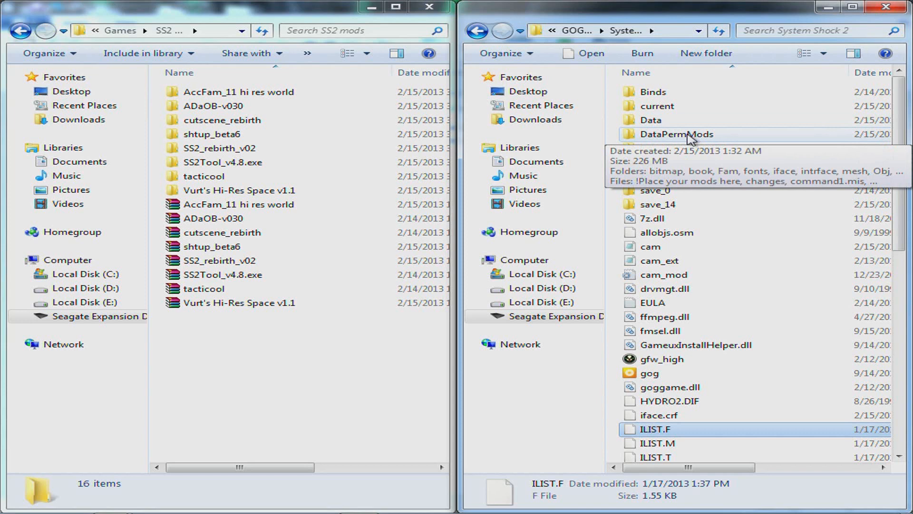
mouse_move(656, 106)
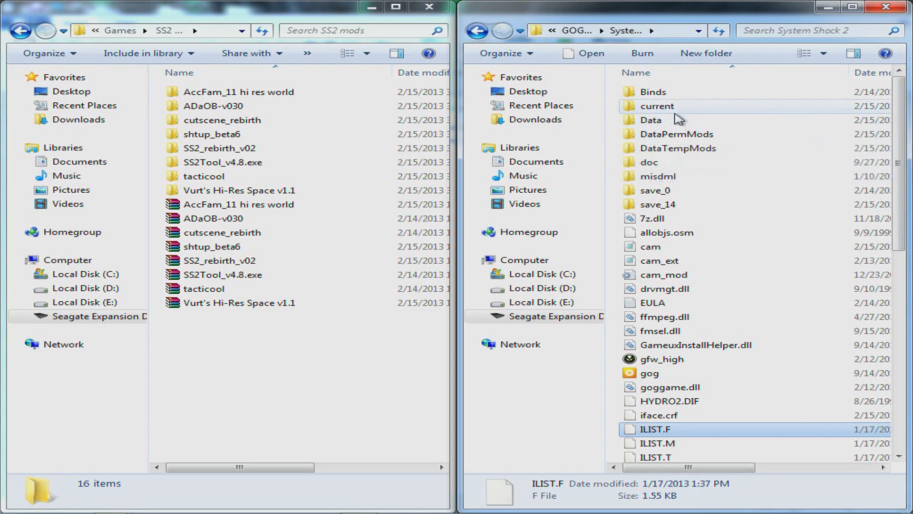
mouse_move(651, 120)
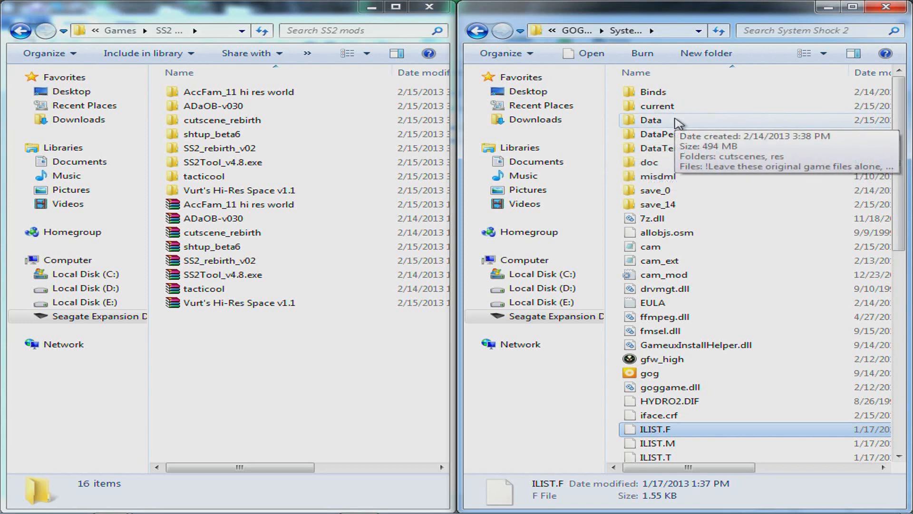
mouse_move(661, 130)
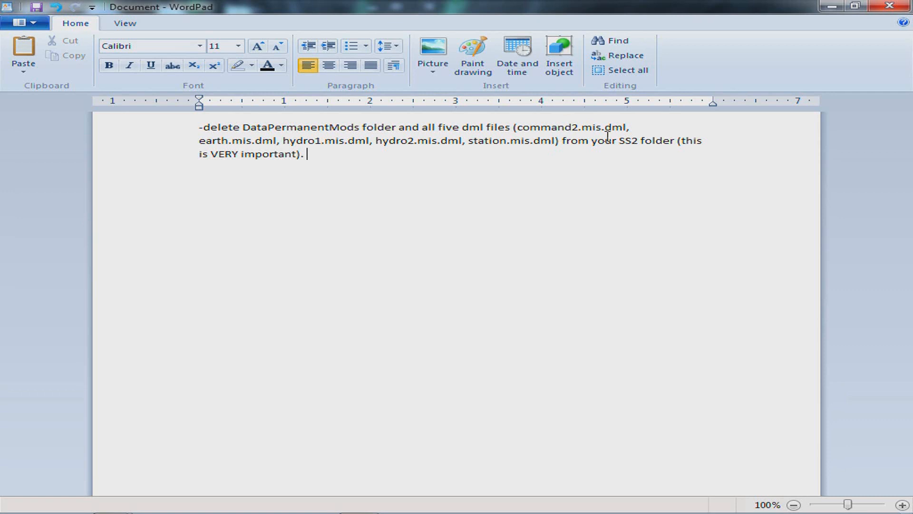
mouse_move(262, 146)
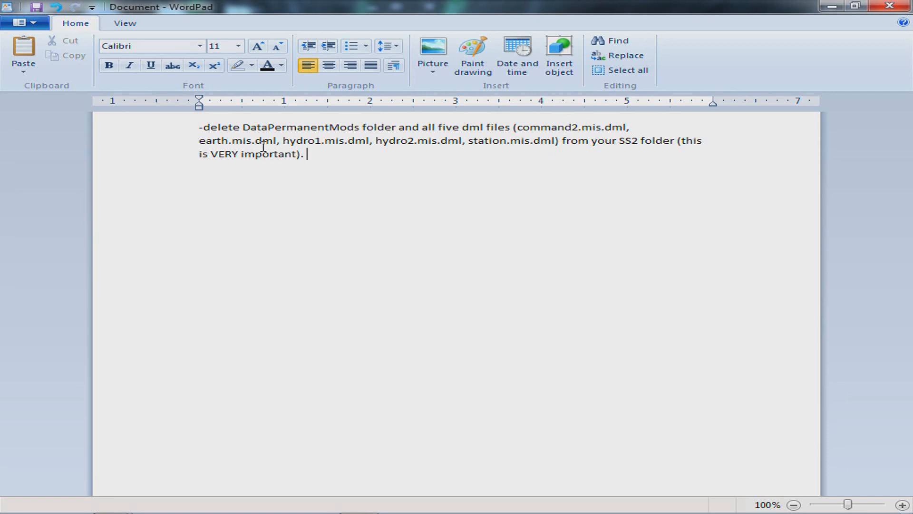
mouse_move(540, 140)
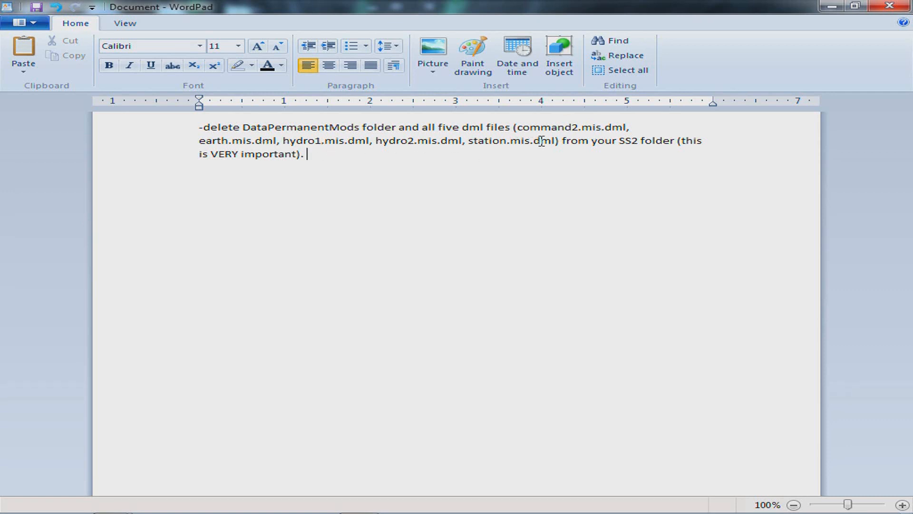
mouse_move(111, 503)
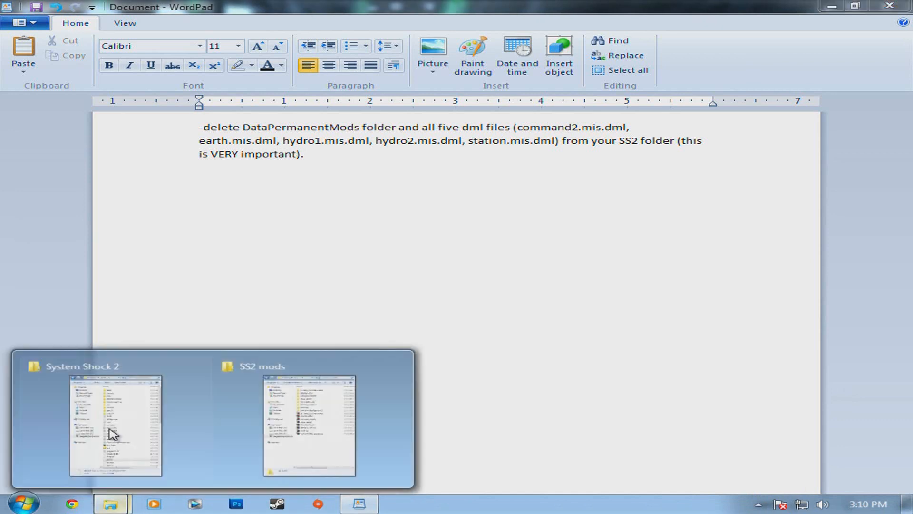
Bring the Explorer windows forward and enter the SS2Tool_v4.8.exe folder.
left_click(116, 425)
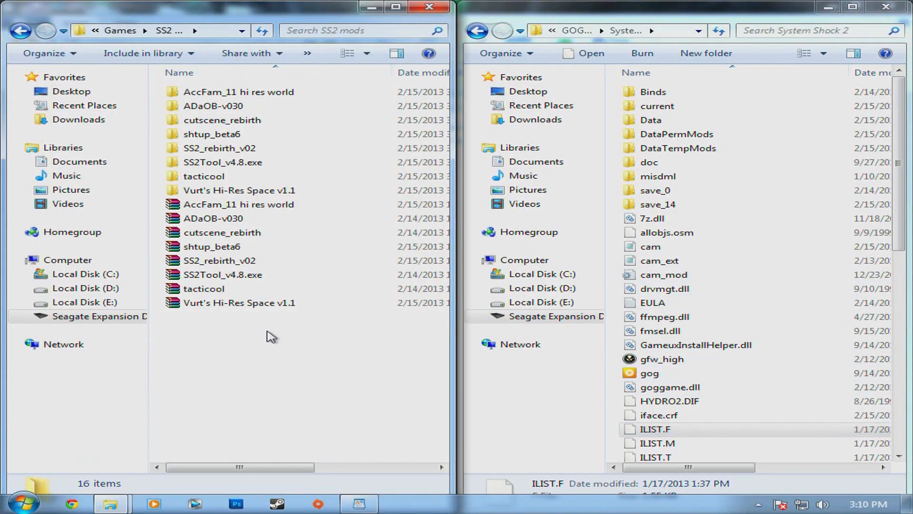
double_click(224, 162)
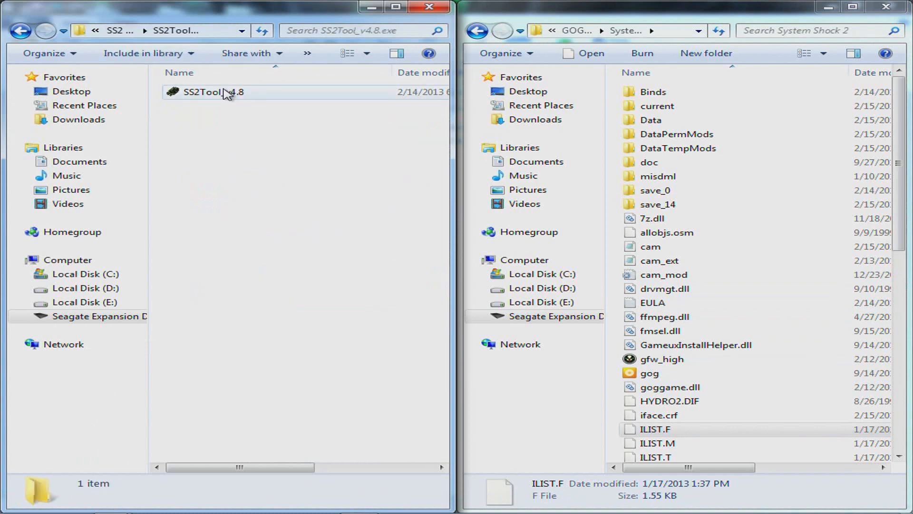
Launch SS2Tool_v4.8, agree to the license and keep the default components.
double_click(213, 92)
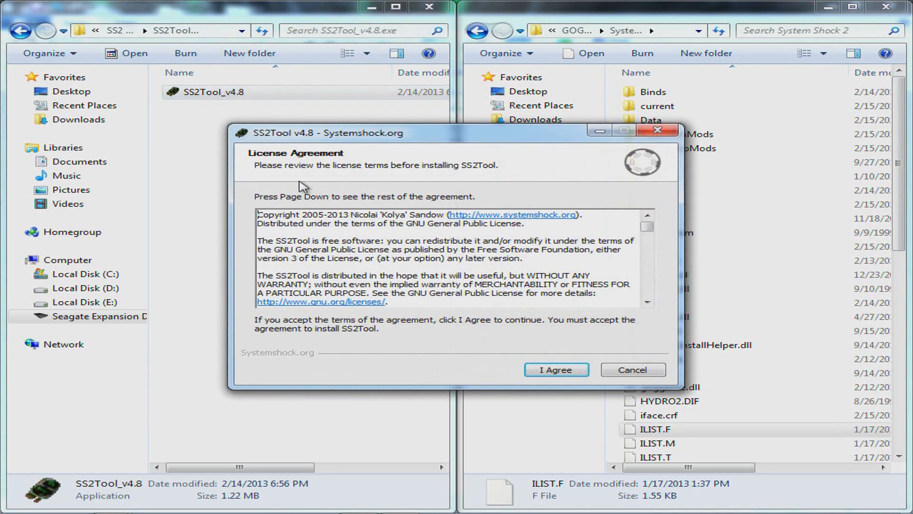
left_click(555, 369)
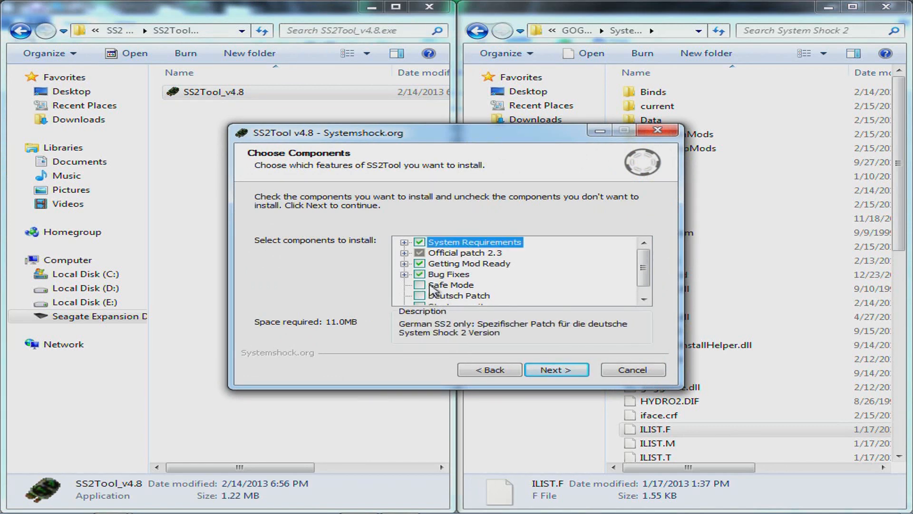
left_click(555, 369)
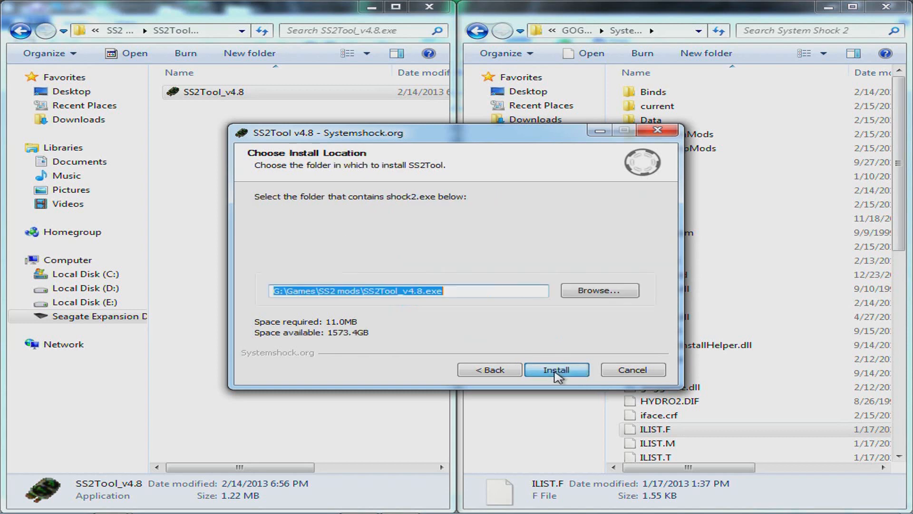
Install the patch into G:\Installed games\GOG Games\System Shock 2.
left_click(599, 290)
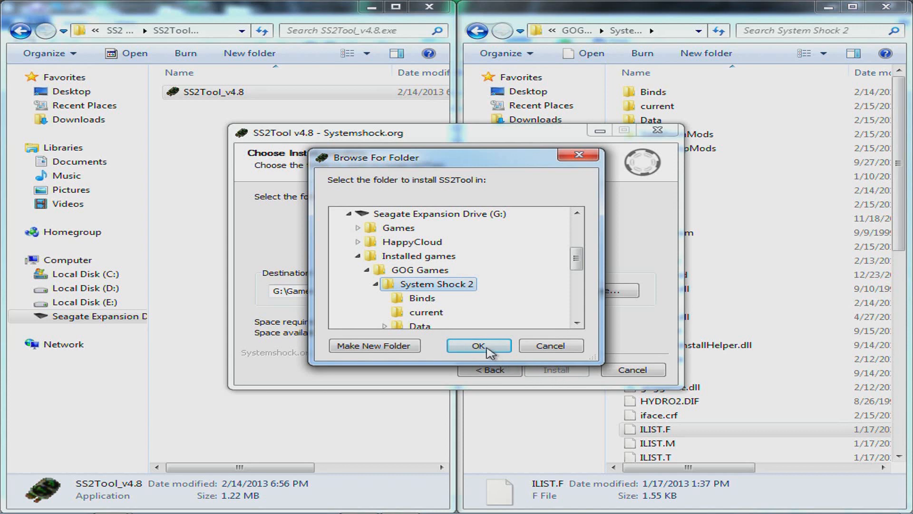
left_click(479, 345)
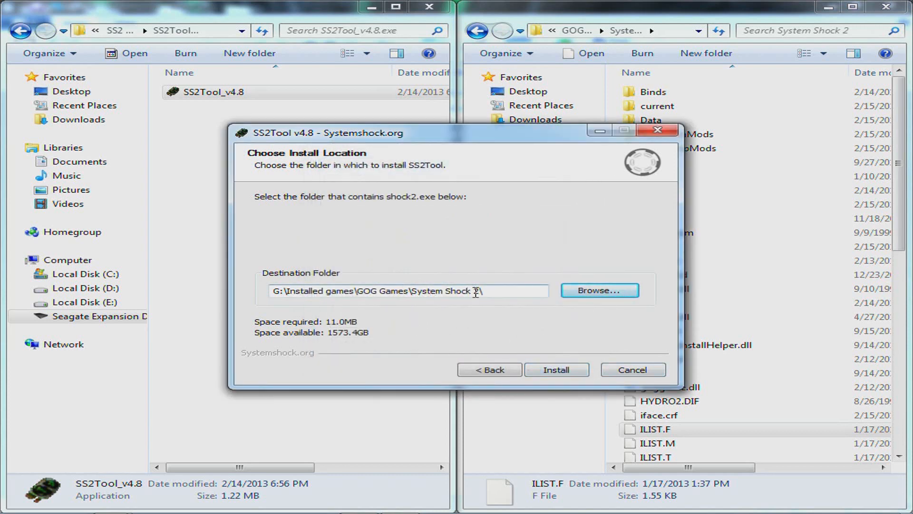
left_click(556, 369)
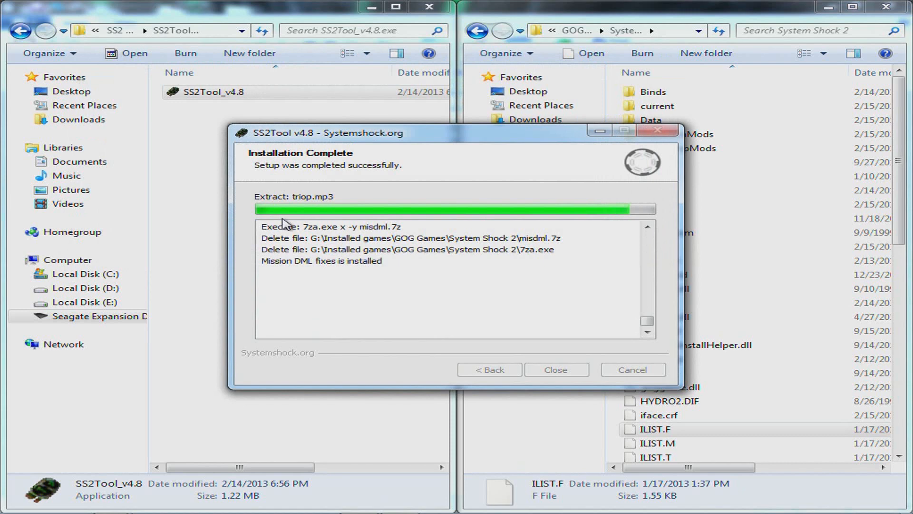
Close the finished installer and return the left window to the SS2 mods folder.
left_click(555, 369)
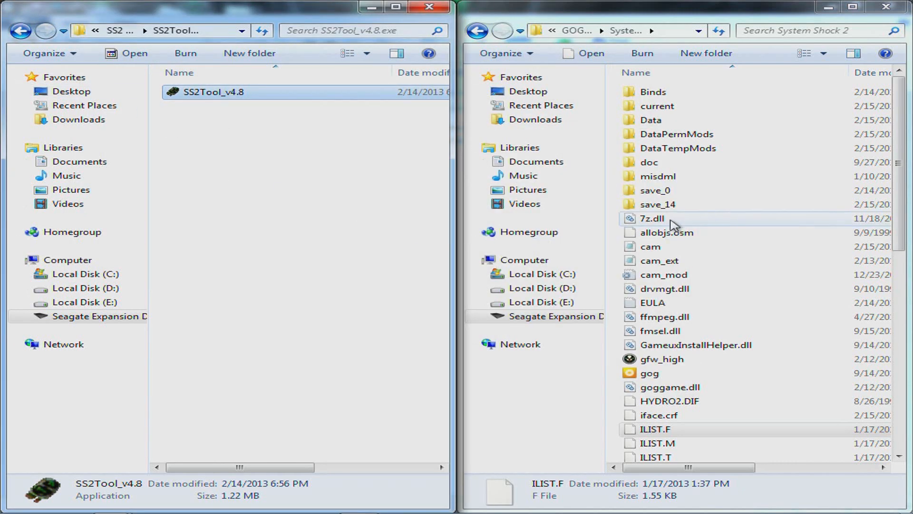
mouse_move(651, 247)
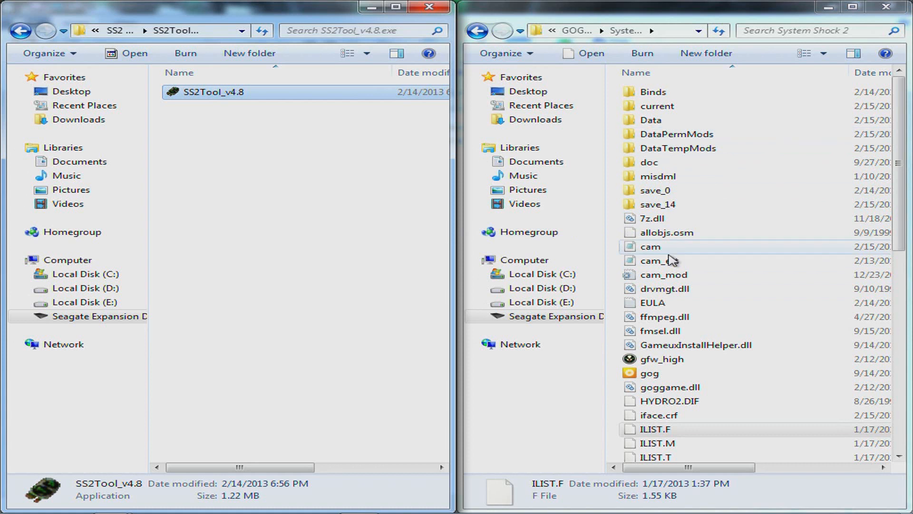
mouse_move(691, 148)
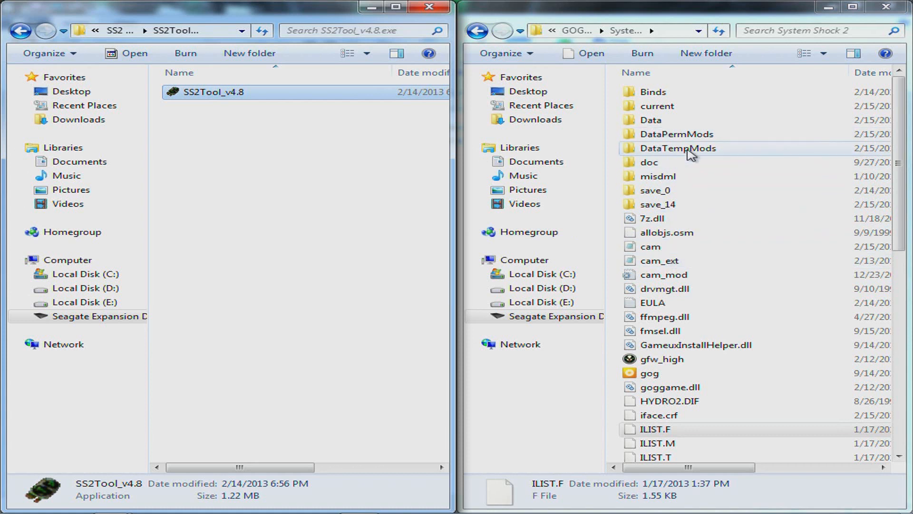
left_click(21, 31)
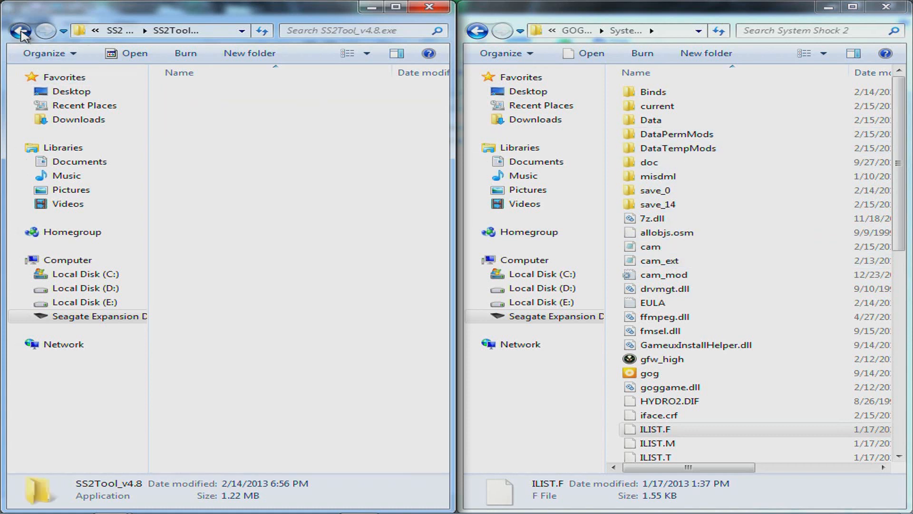
left_click(45, 30)
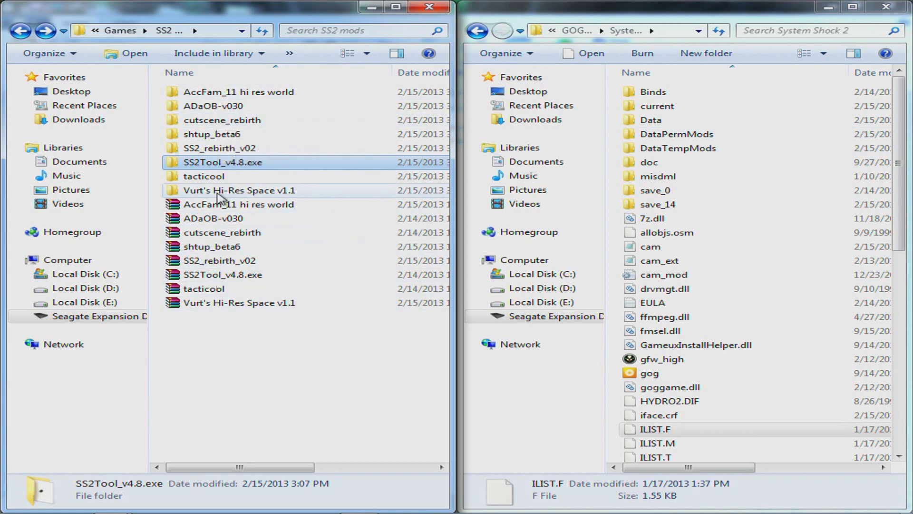
mouse_move(239, 190)
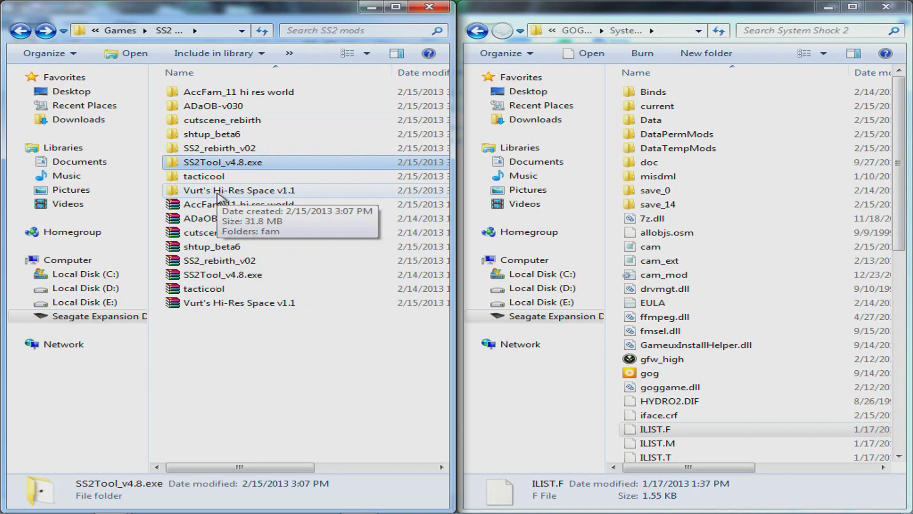
double_click(211, 134)
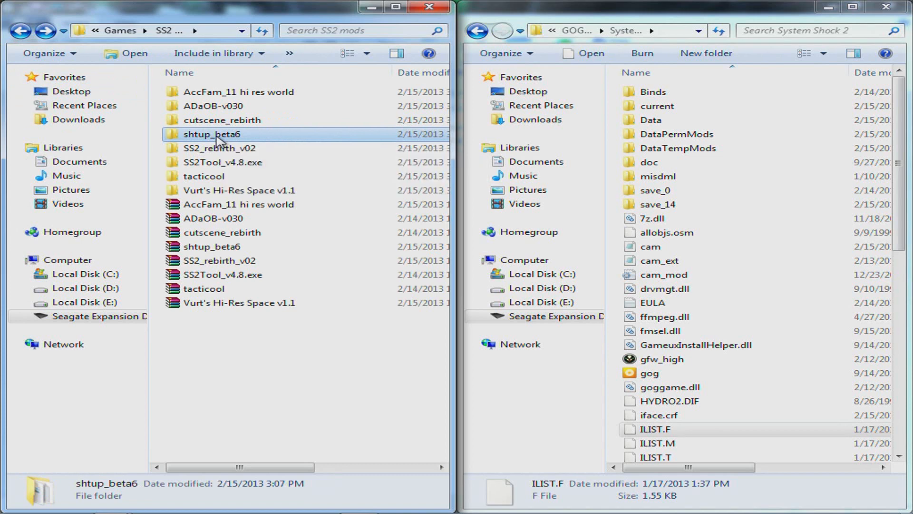
Select everything in shtup_beta6 and copy it into the game's DataPermMods folder.
double_click(212, 134)
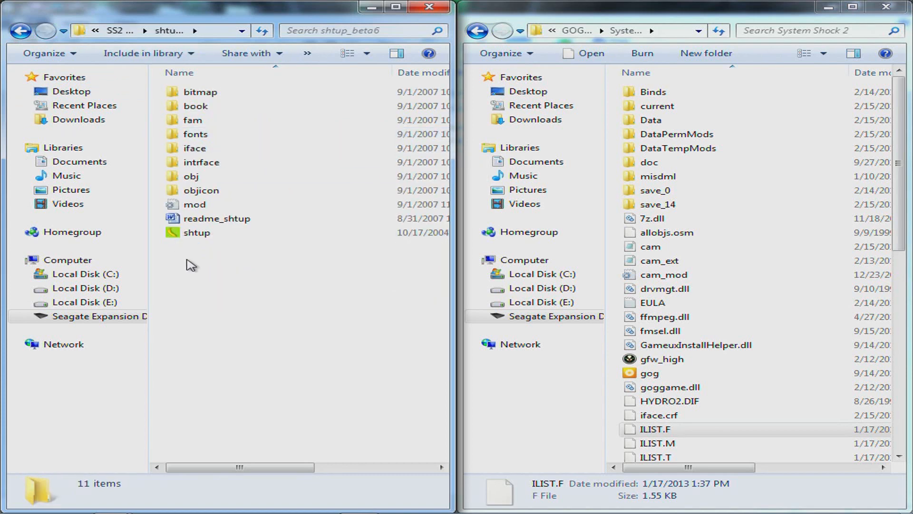
key("ctrl+a")
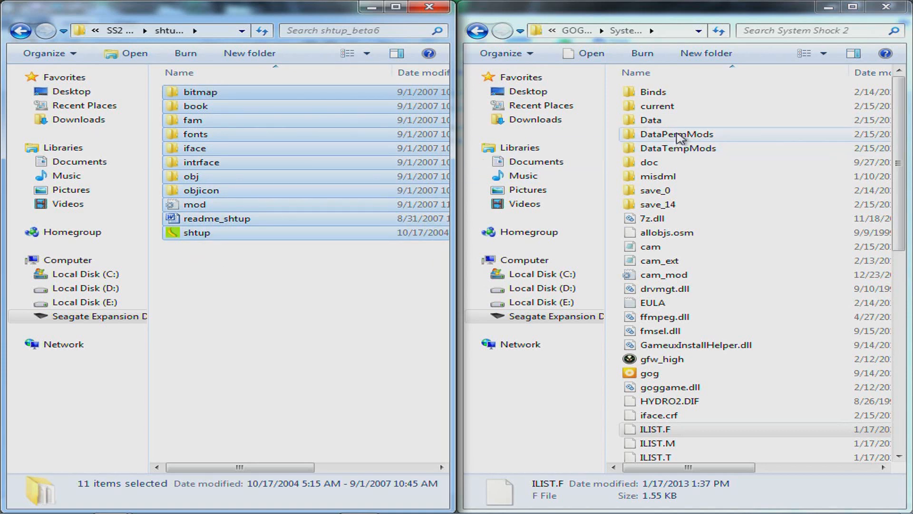
double_click(676, 134)
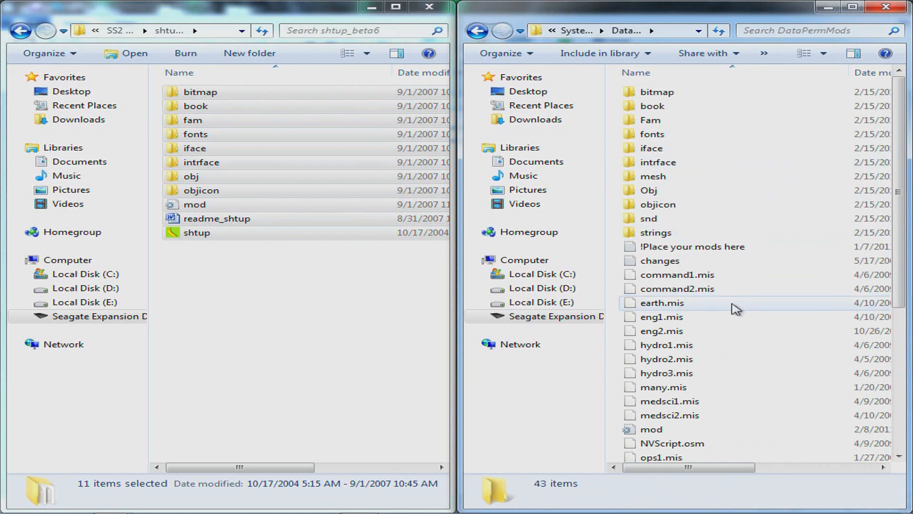
mouse_move(734, 163)
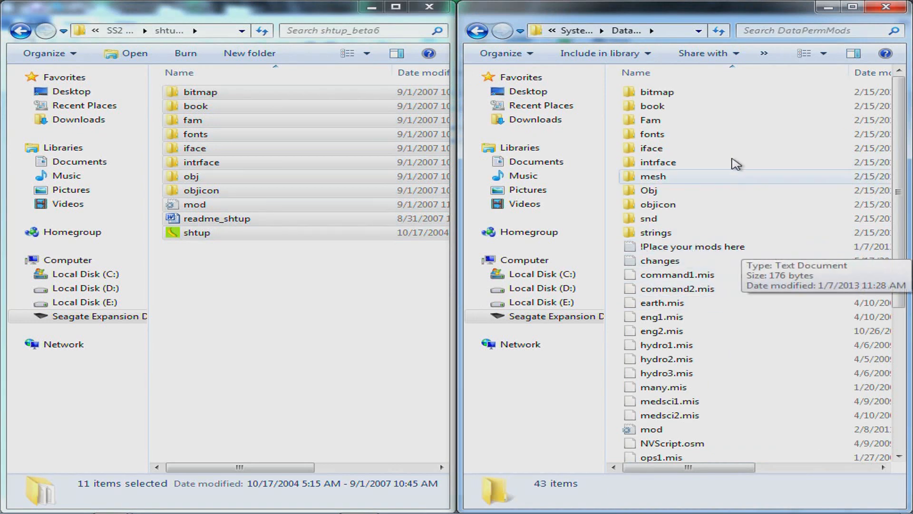
scroll("down", 3)
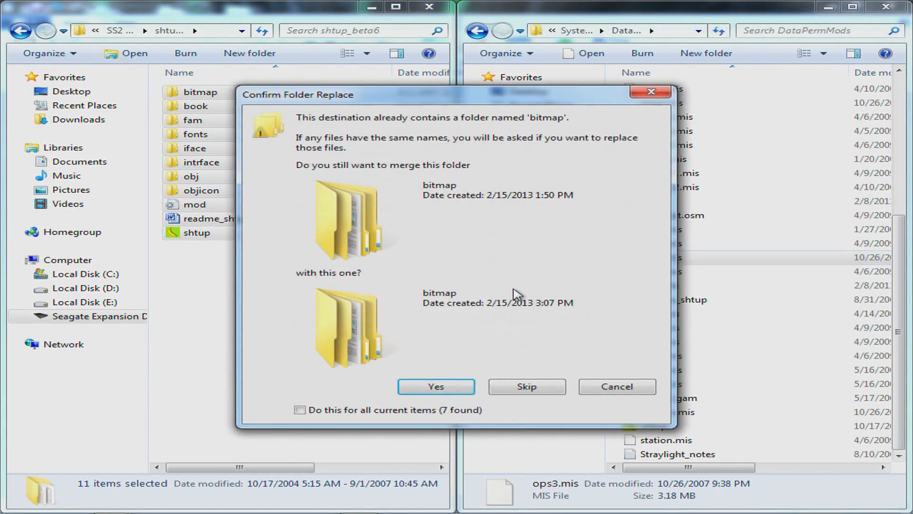
Merge all conflicting folders and replace existing files with the mod's versions.
left_click(301, 410)
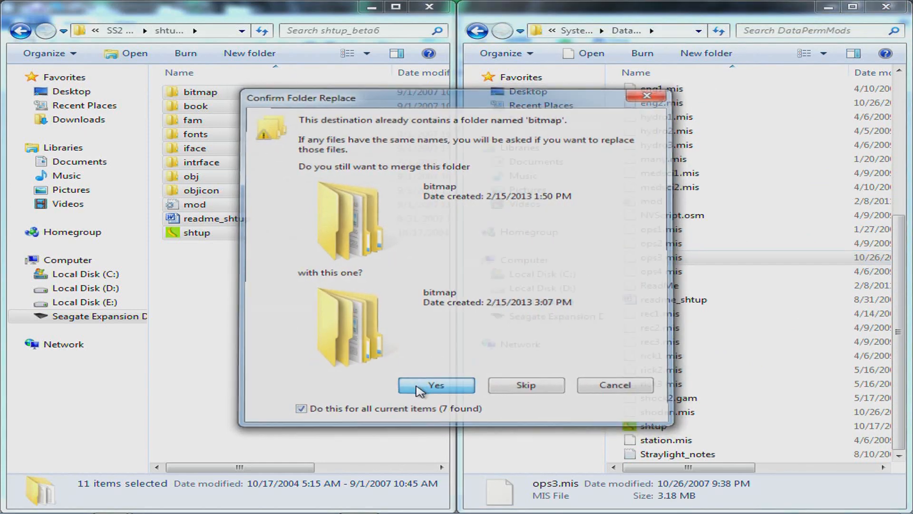
left_click(435, 384)
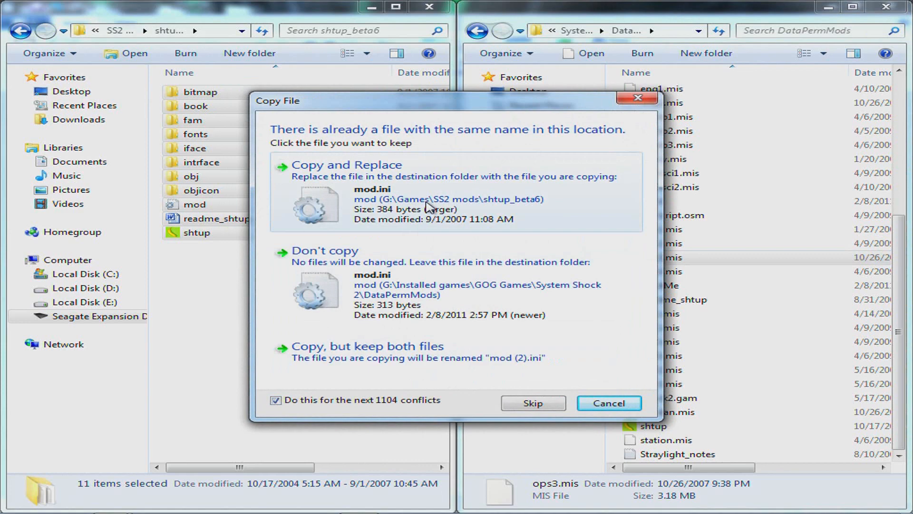
left_click(346, 165)
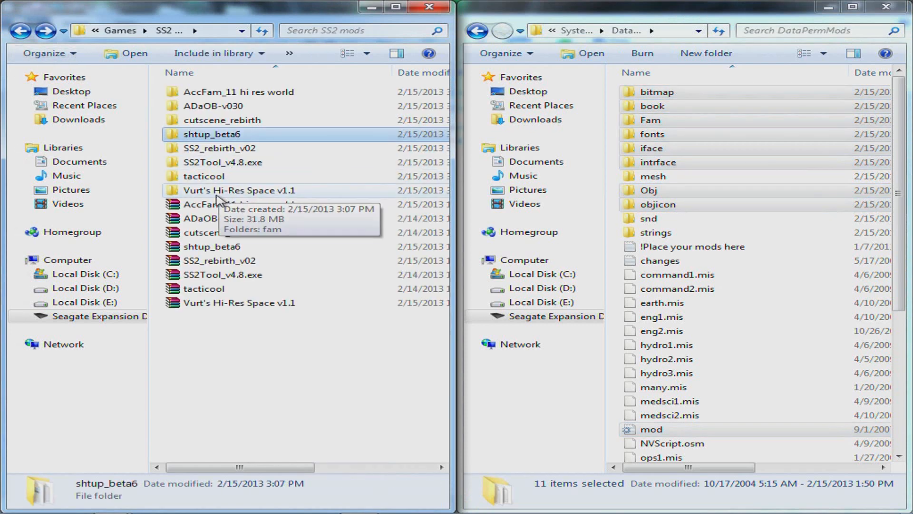
mouse_move(236, 175)
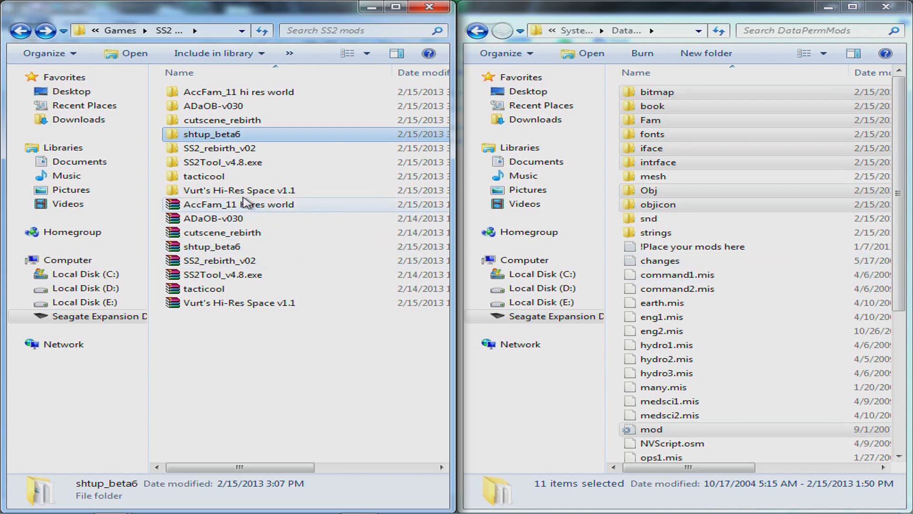
double_click(236, 190)
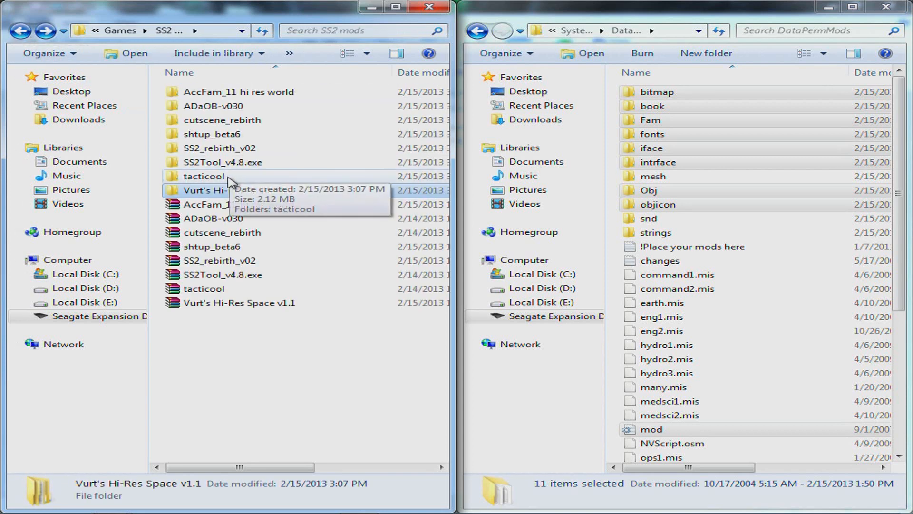
double_click(204, 176)
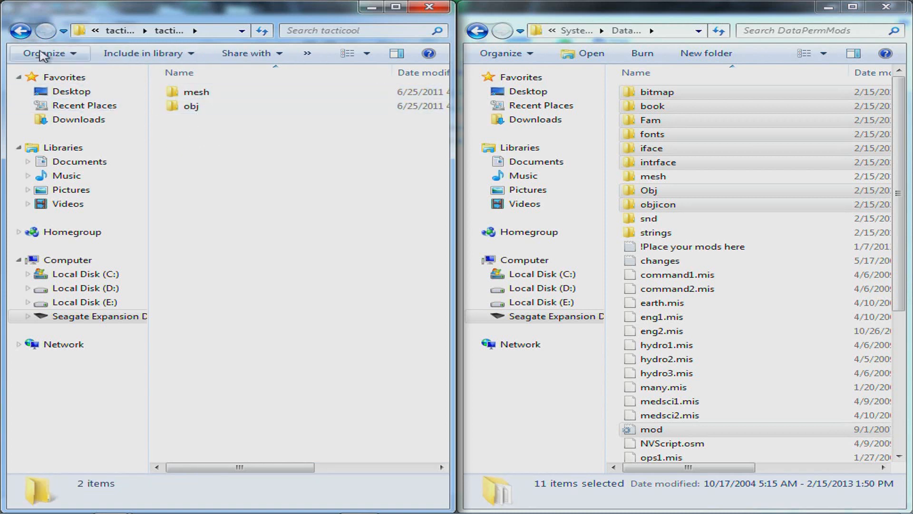
left_click(21, 30)
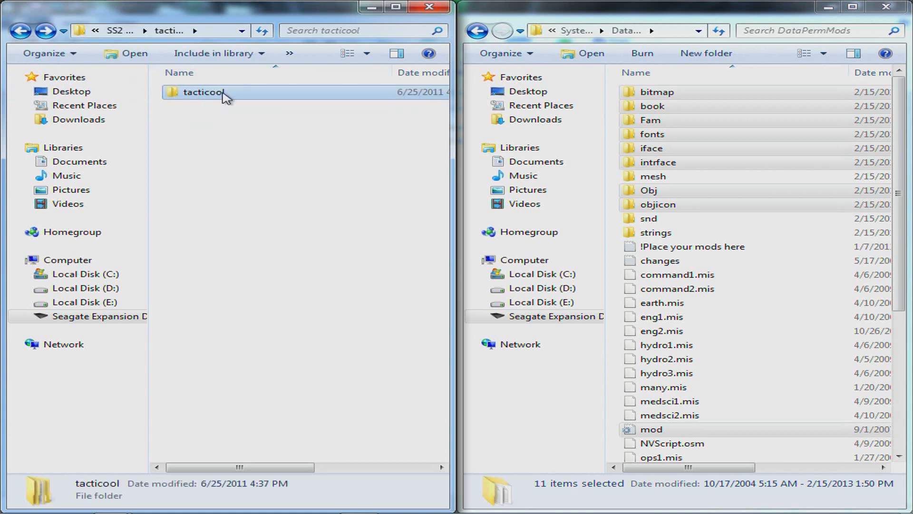
double_click(198, 92)
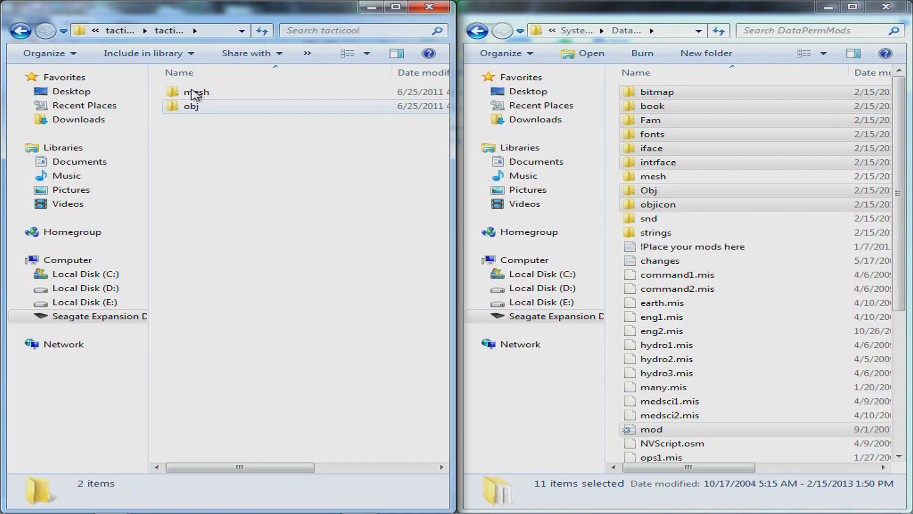
left_click(653, 158)
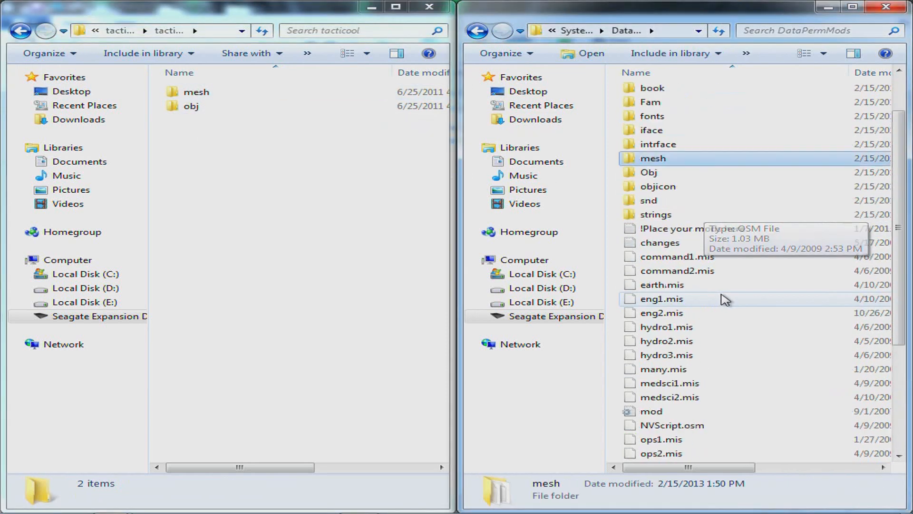
scroll("up", 3)
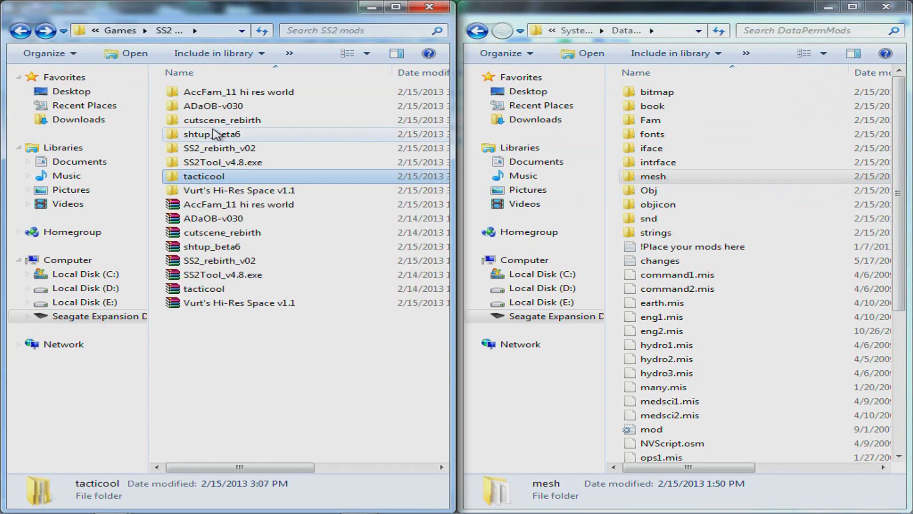
Look inside cutscene_rebirth, return to SS2 mods, and show DataTempMods in the right window.
double_click(221, 120)
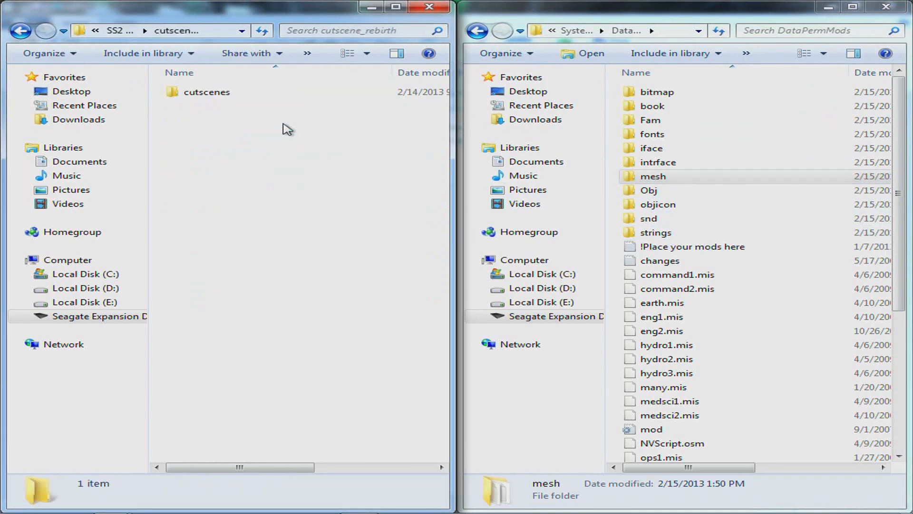
left_click(21, 30)
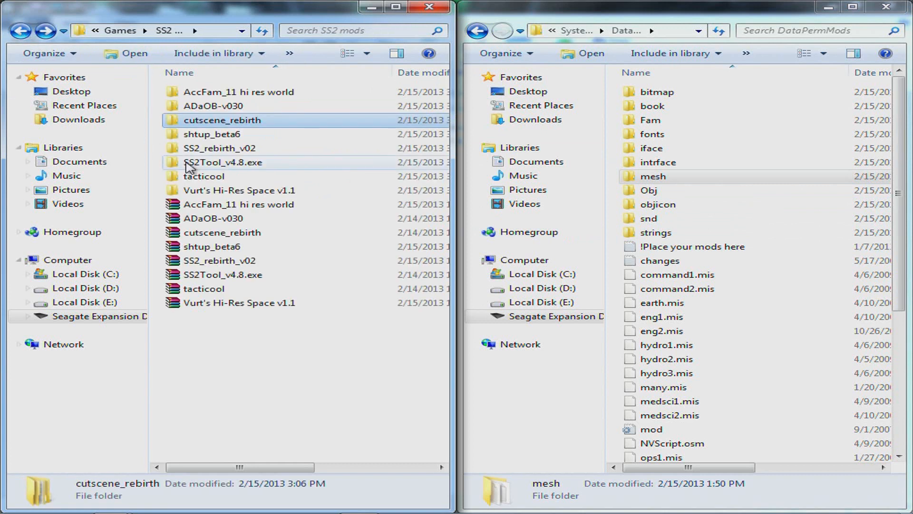
left_click(653, 176)
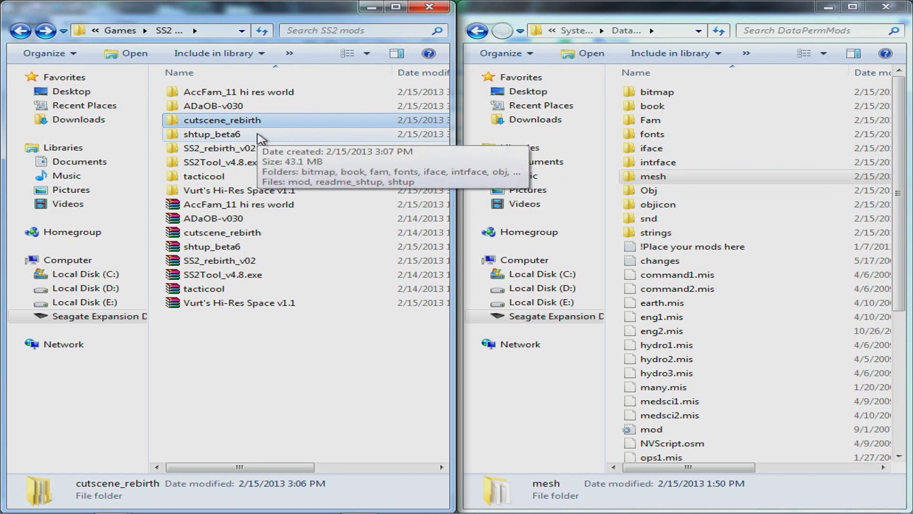
left_click(479, 30)
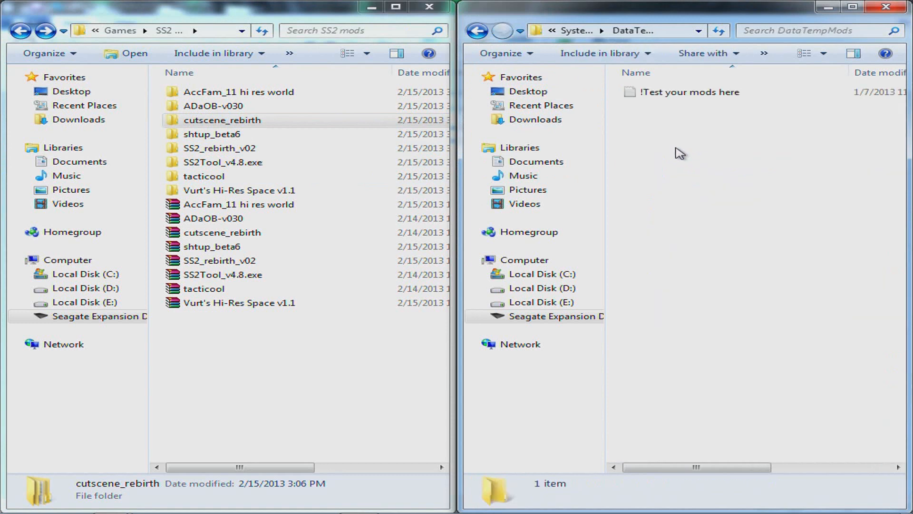
Go up to the System Shock 2 game folder and scroll through its files (Shock2, ss2tool).
left_click(477, 30)
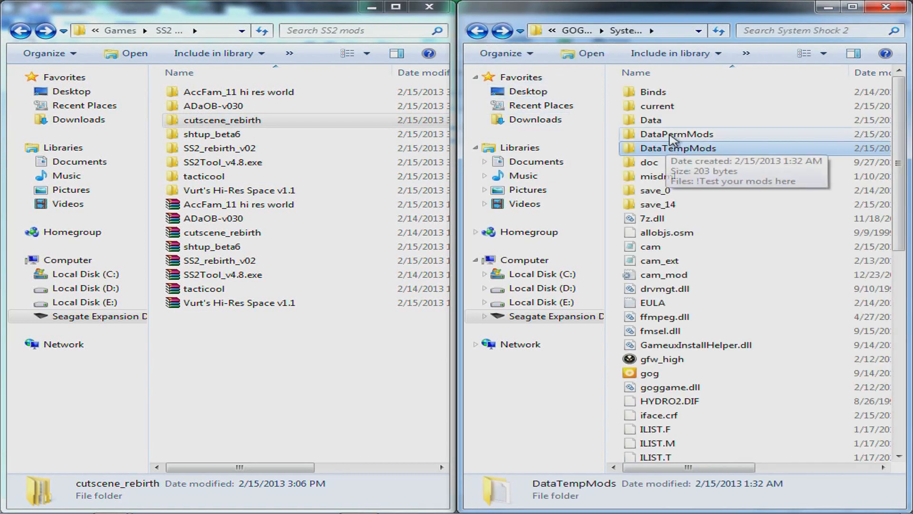
mouse_move(675, 143)
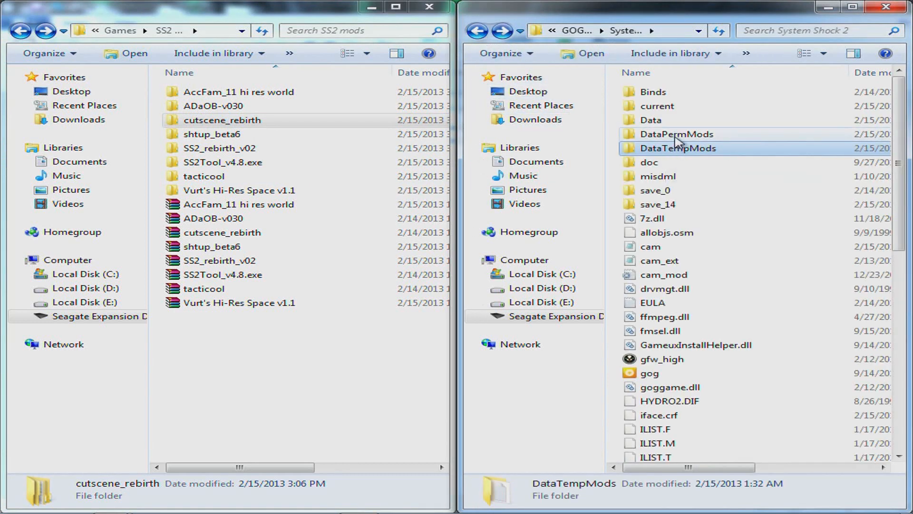
scroll("down", 3)
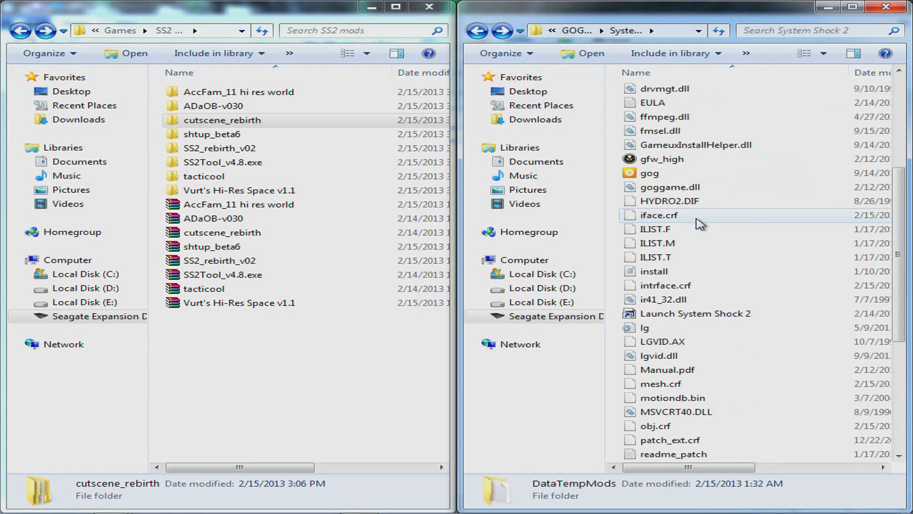
scroll("down", 3)
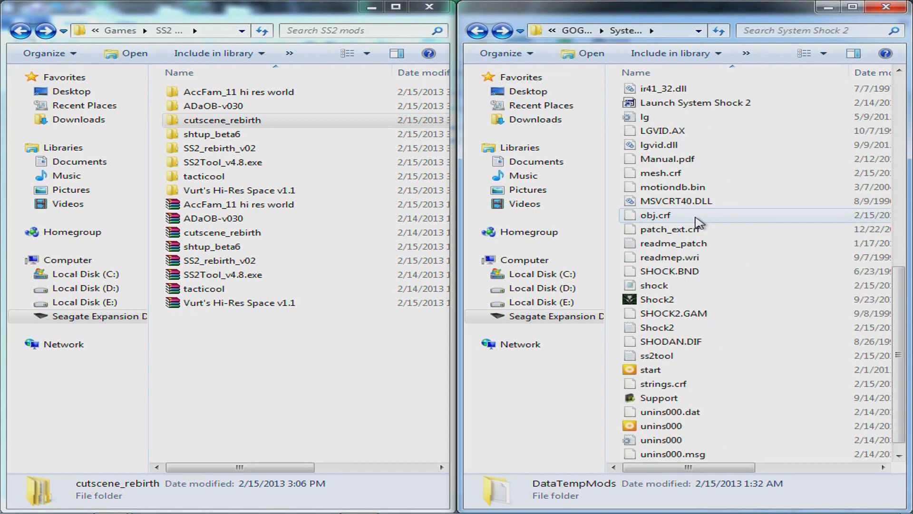
mouse_move(656, 299)
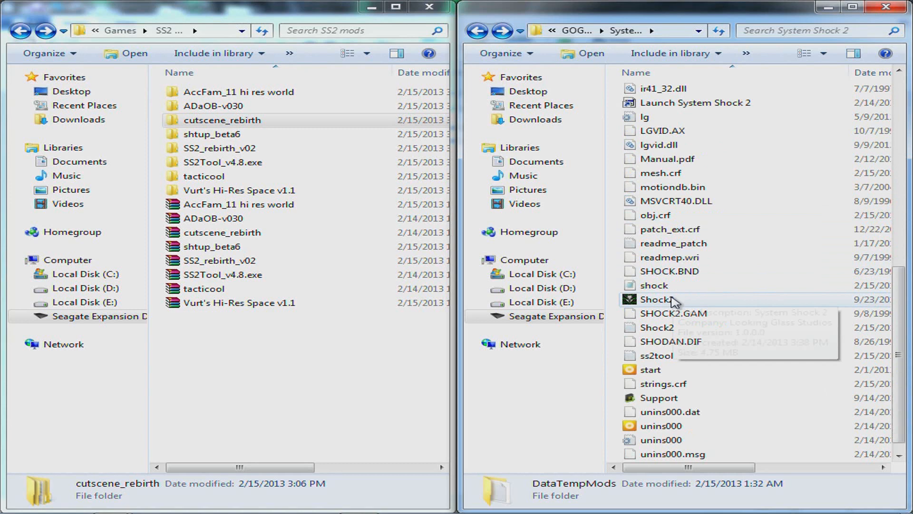
mouse_move(689, 312)
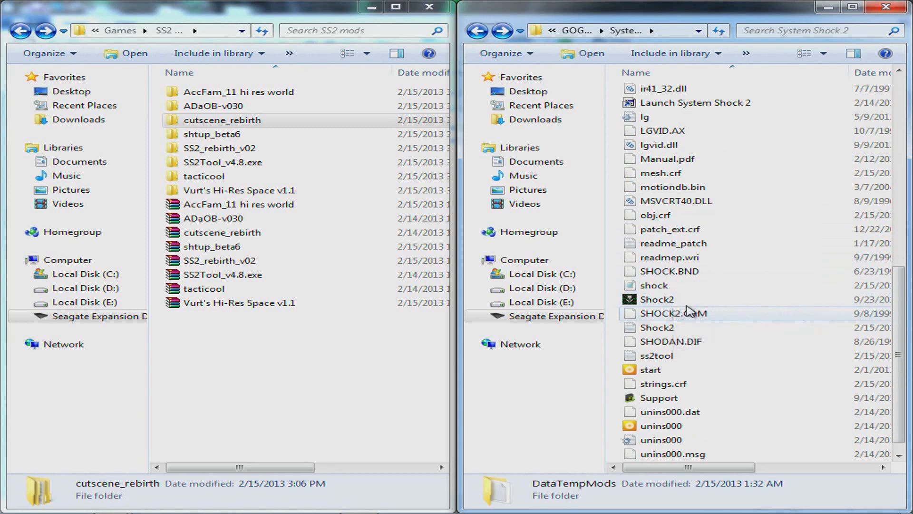
mouse_move(674, 215)
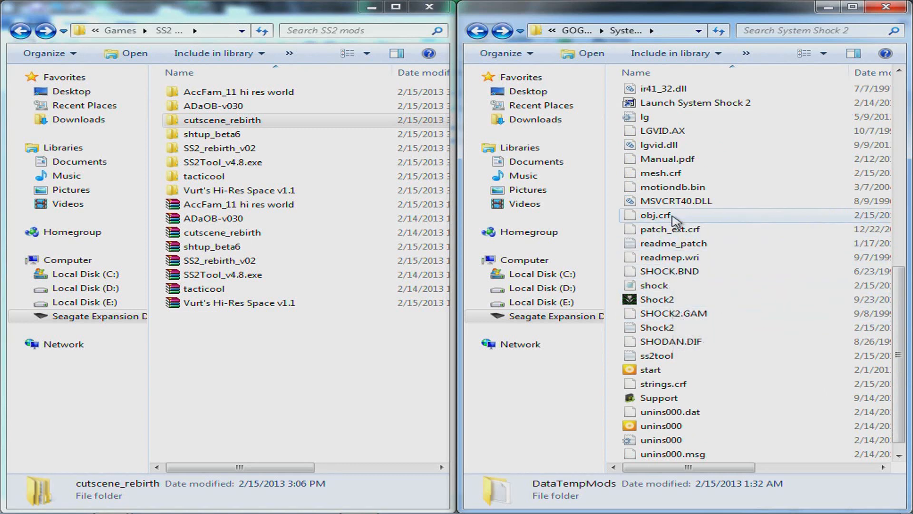
scroll("up", 3)
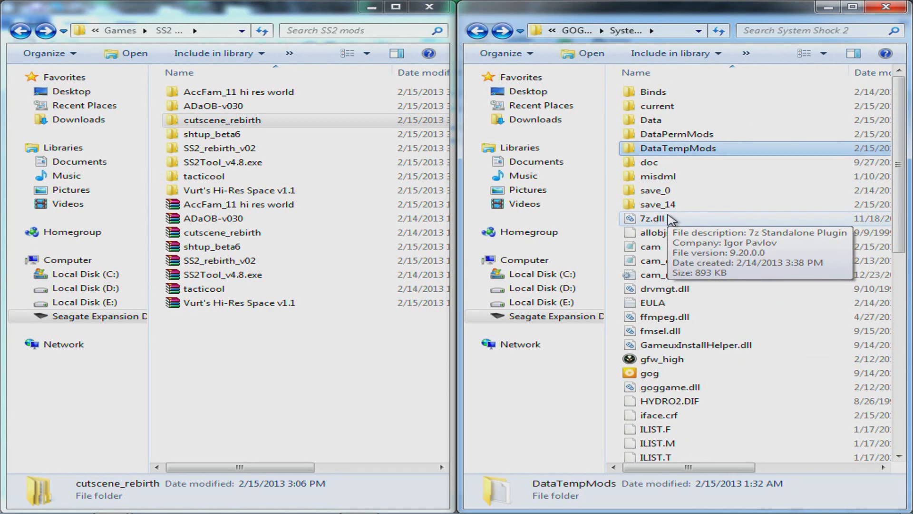
mouse_move(692, 223)
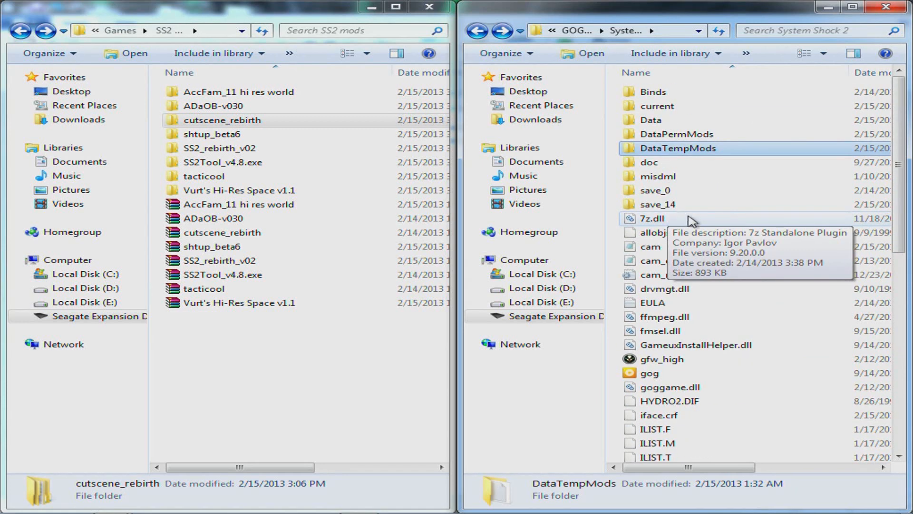
mouse_move(687, 147)
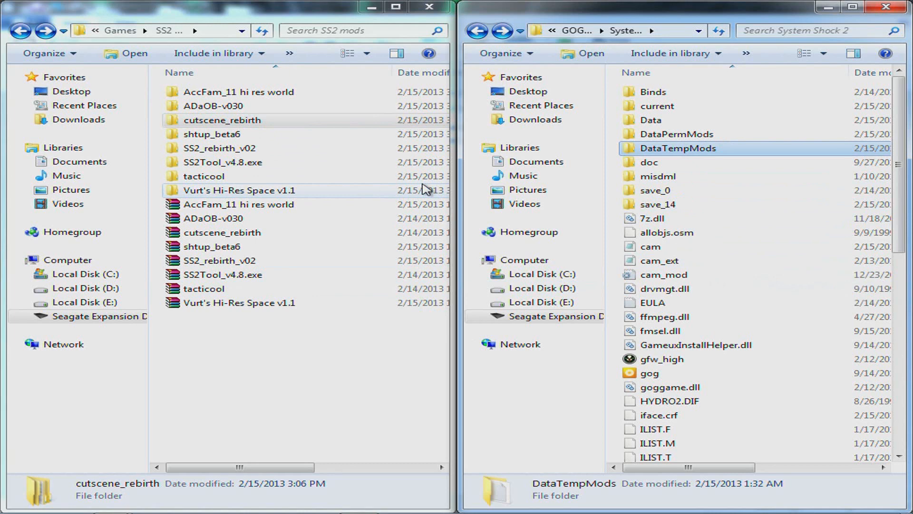
scroll("down", 3)
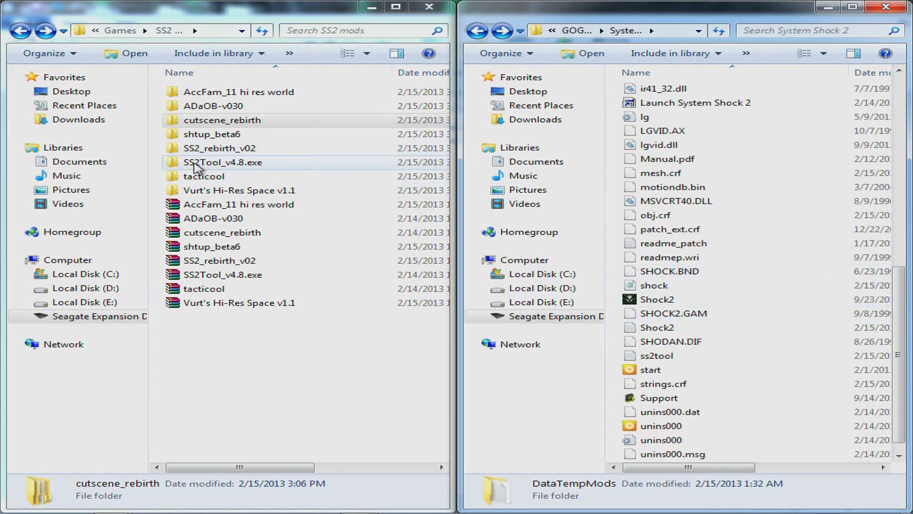
mouse_move(207, 174)
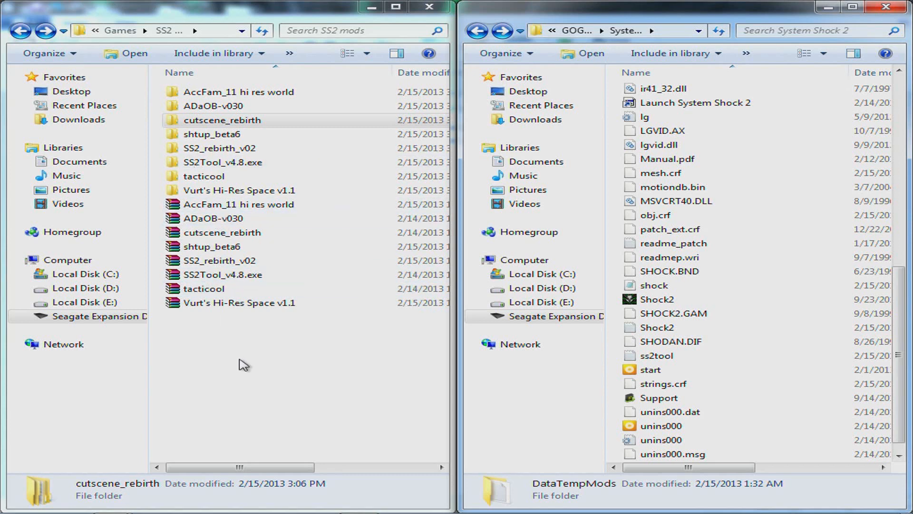
mouse_move(111, 486)
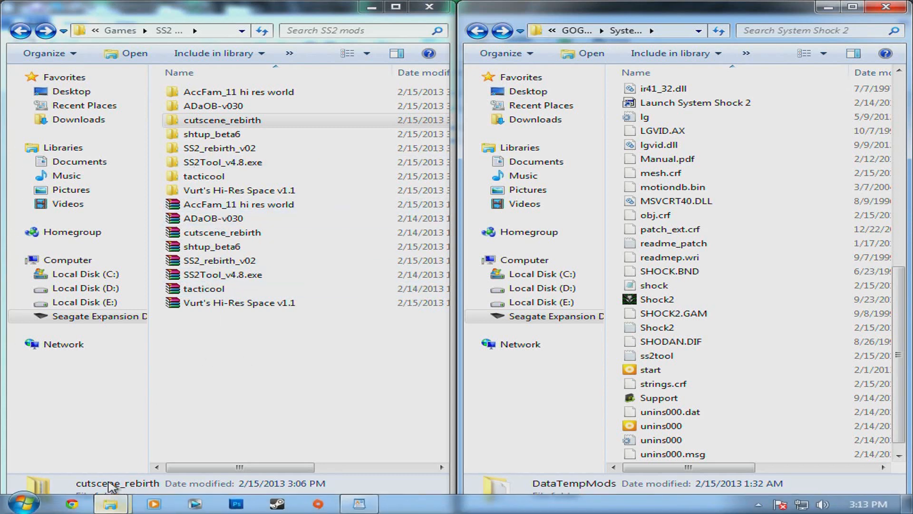
left_click(204, 368)
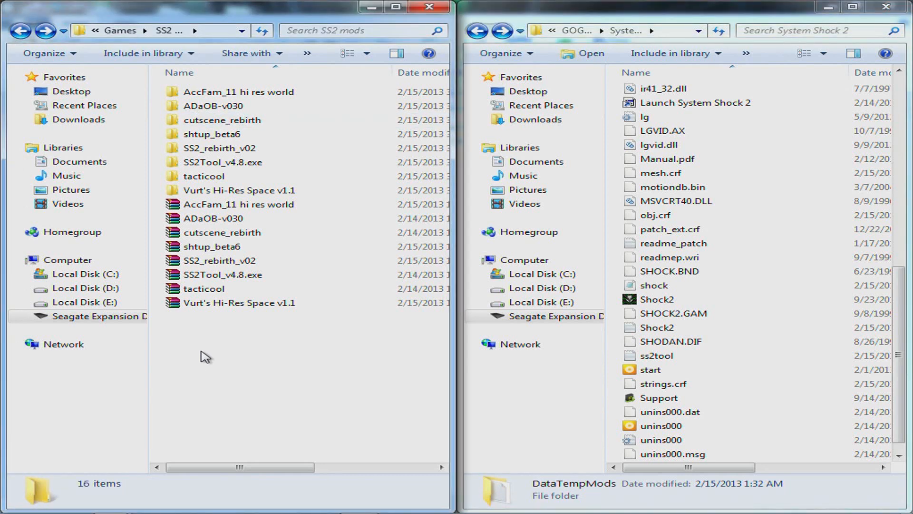
mouse_move(224, 348)
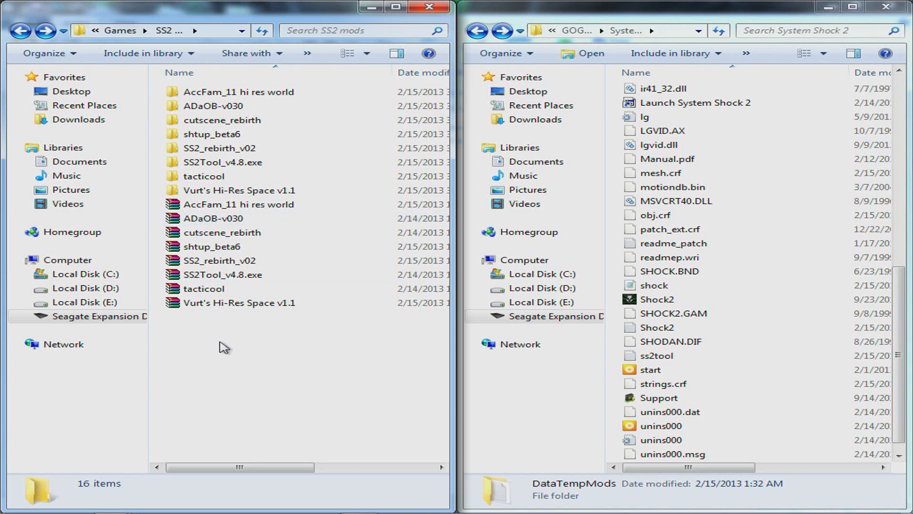
mouse_move(283, 332)
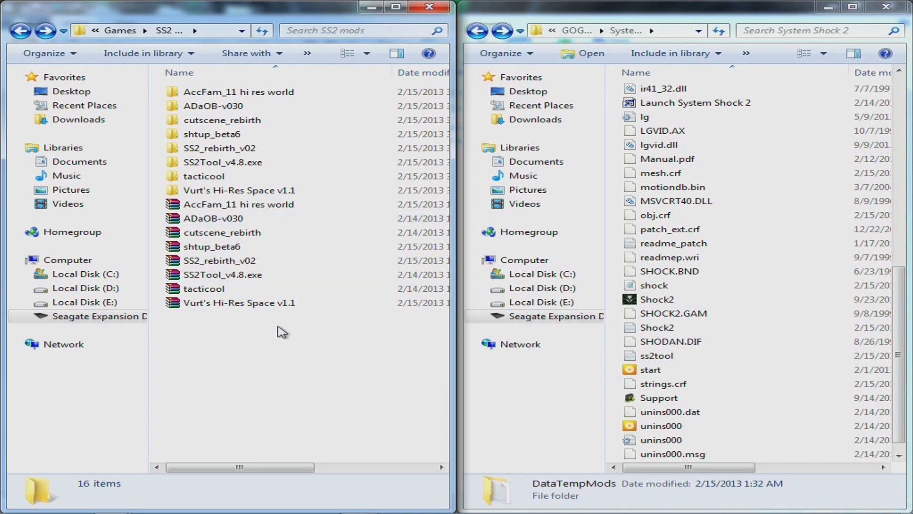